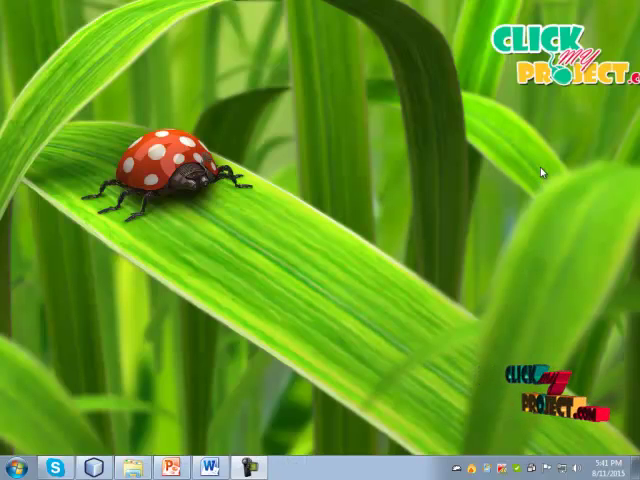
Step: Open the Word document holding the Customer-to-Provide Ranking flowchart from the taskbar
left_click(198, 467)
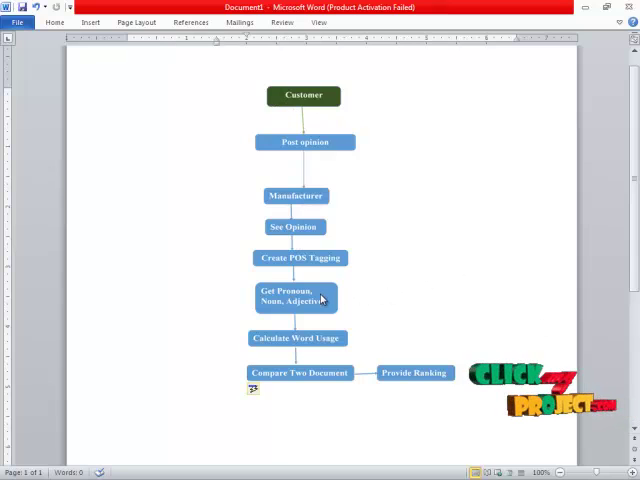
mouse_move(189, 217)
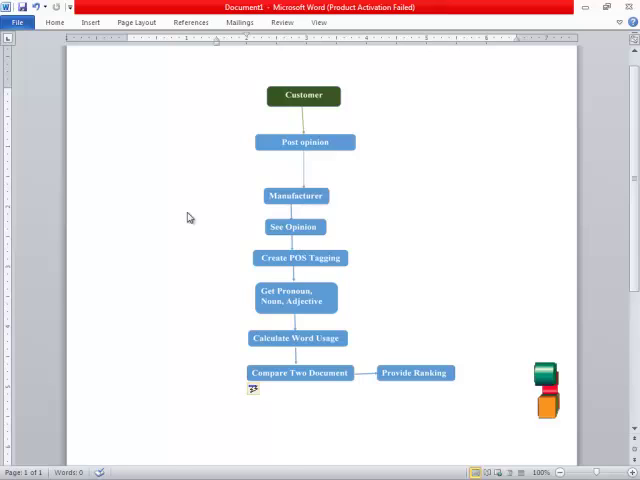
mouse_move(313, 313)
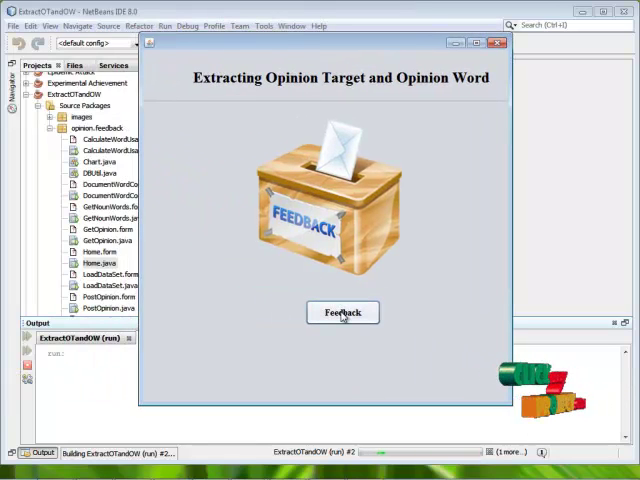
Step: Open the opinion-posting Feedback form in the running ExtractOTandOW app
left_click(343, 312)
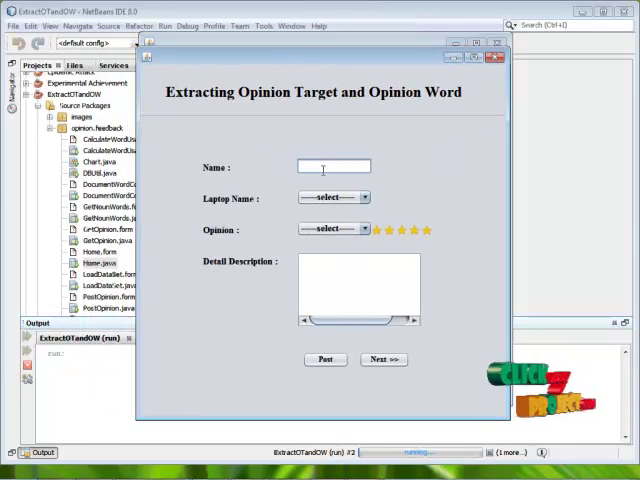
Step: Enter the name Preeth, choose the ACER laptop, and set the opinion rating to Bad
type("Preeth")
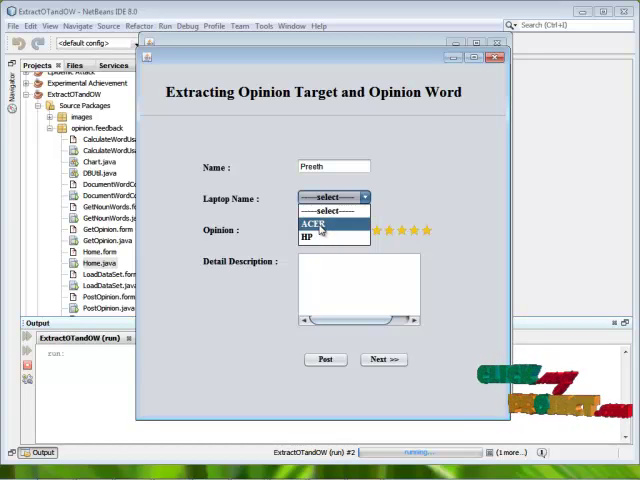
left_click(313, 223)
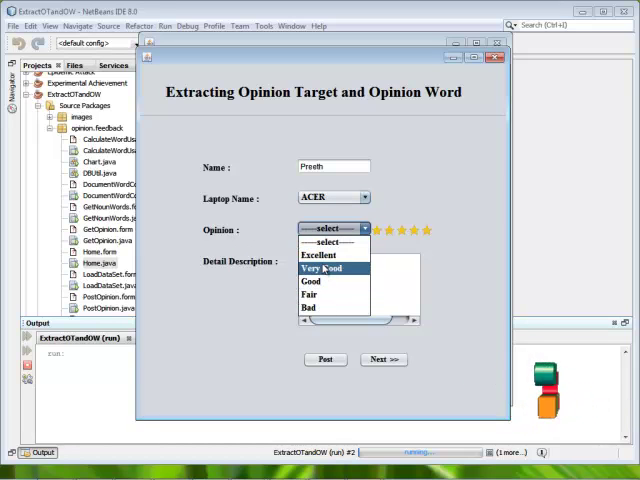
mouse_move(320, 281)
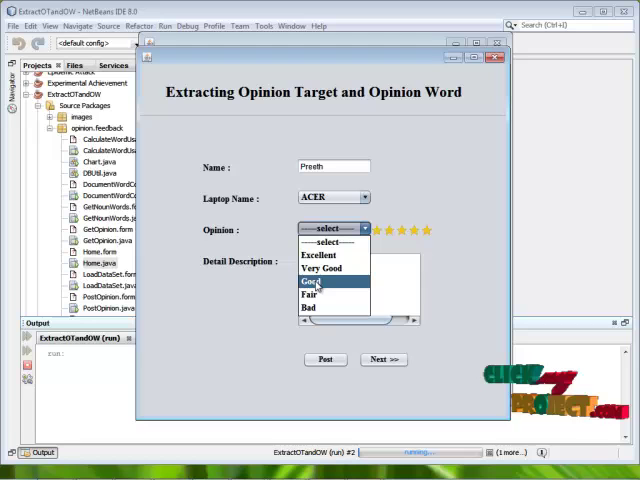
mouse_move(310, 295)
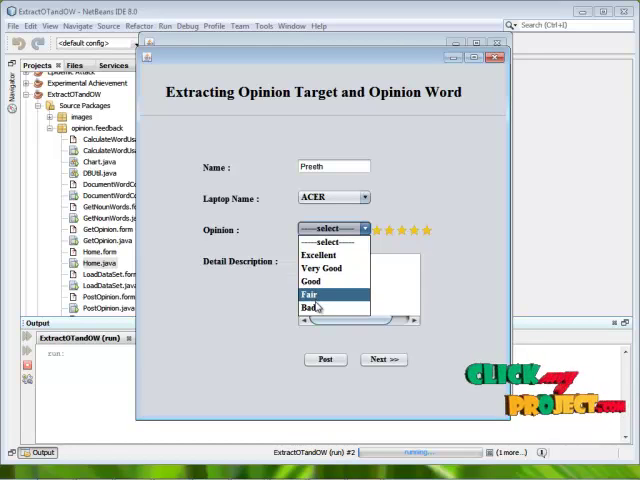
mouse_move(322, 268)
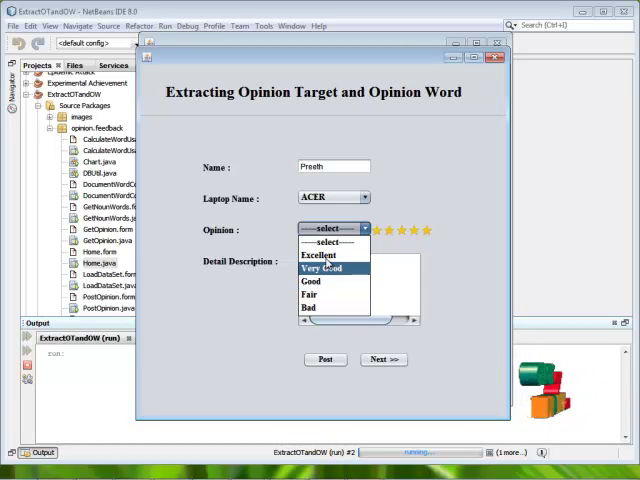
left_click(319, 254)
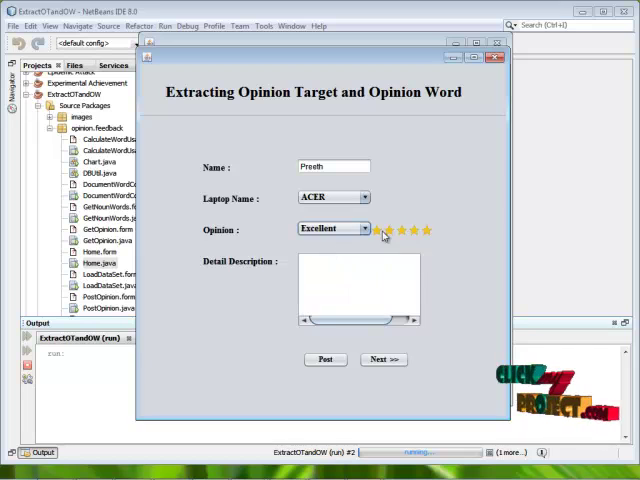
left_click(362, 228)
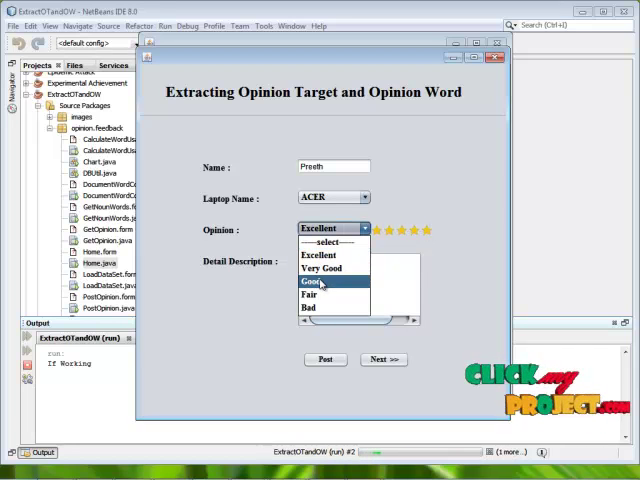
left_click(313, 282)
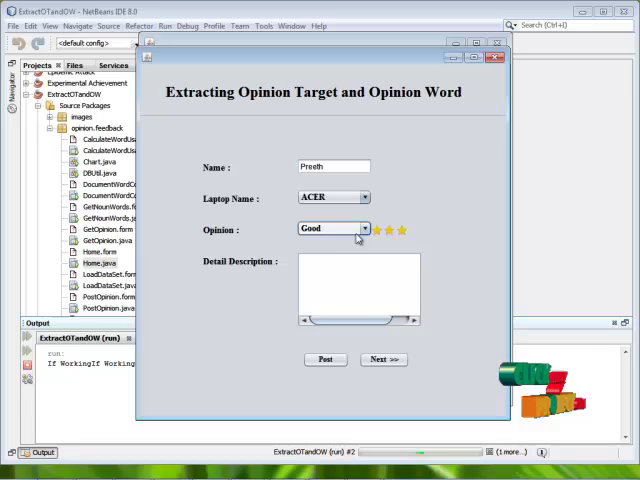
left_click(364, 229)
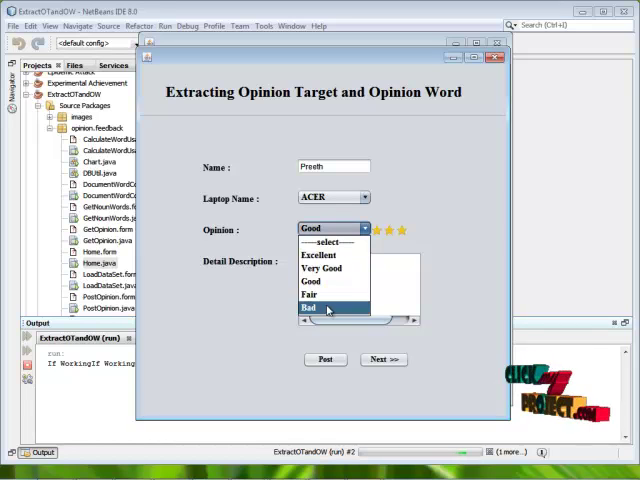
left_click(309, 308)
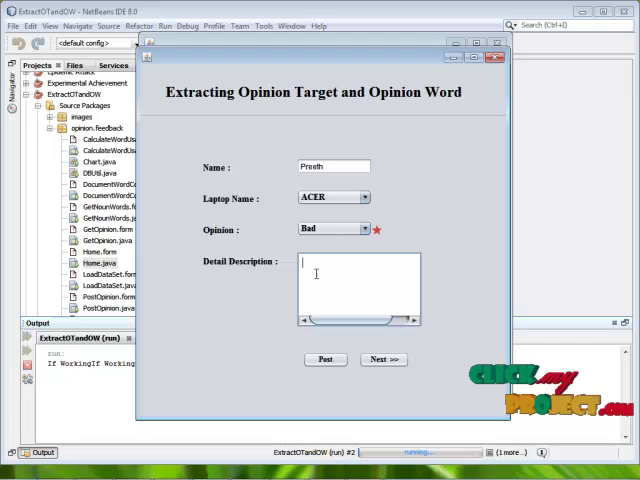
Step: Add the description 'This Product is Good', post the feedback, and confirm success
type("This Product is Good")
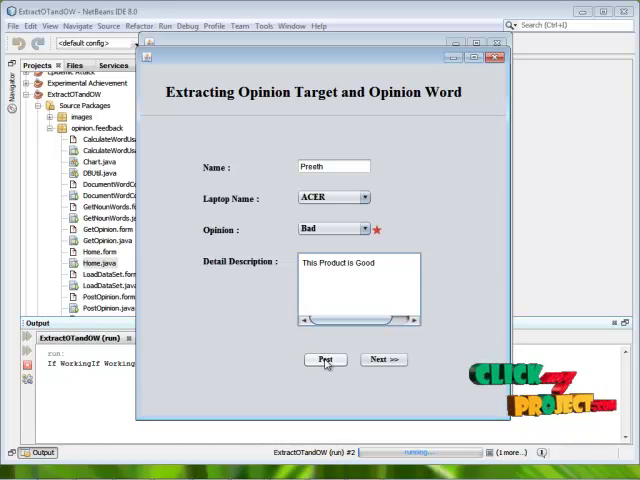
left_click(325, 360)
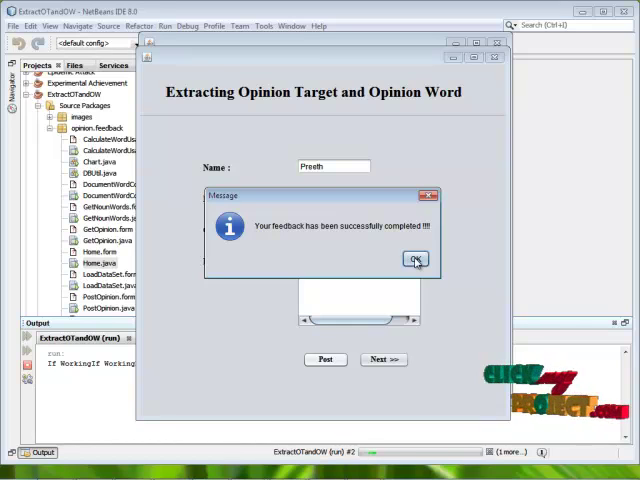
left_click(415, 260)
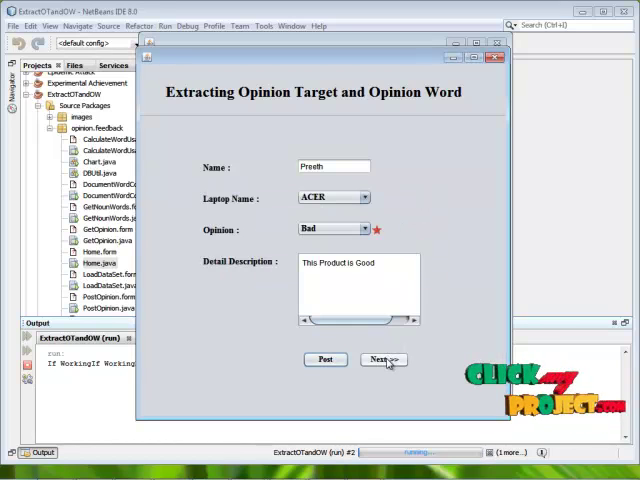
Step: Move to the viewing page and load all 111 stored user opinions
left_click(383, 359)
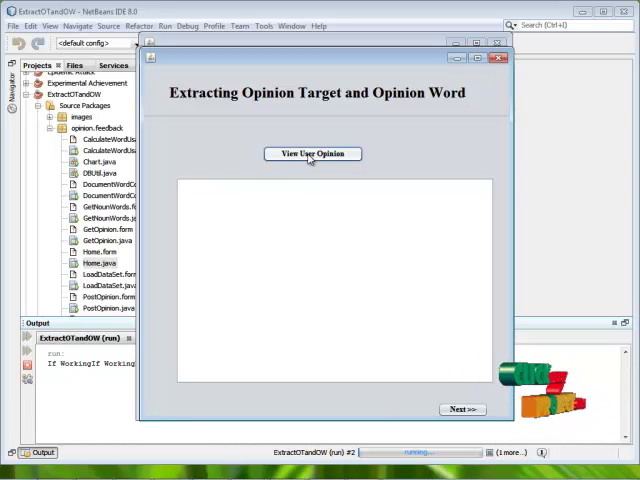
left_click(313, 153)
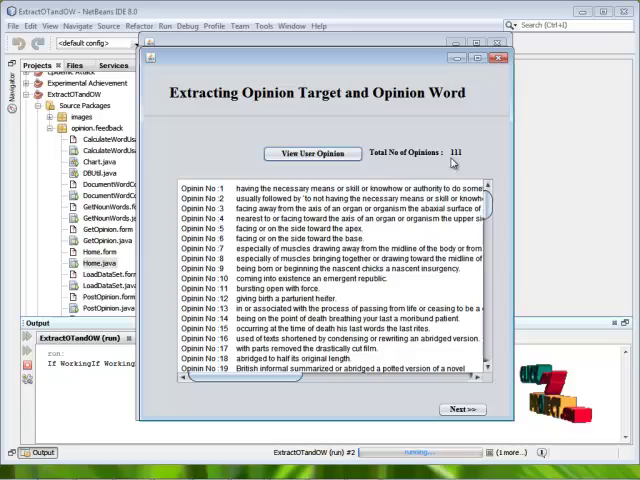
scroll("down", 3)
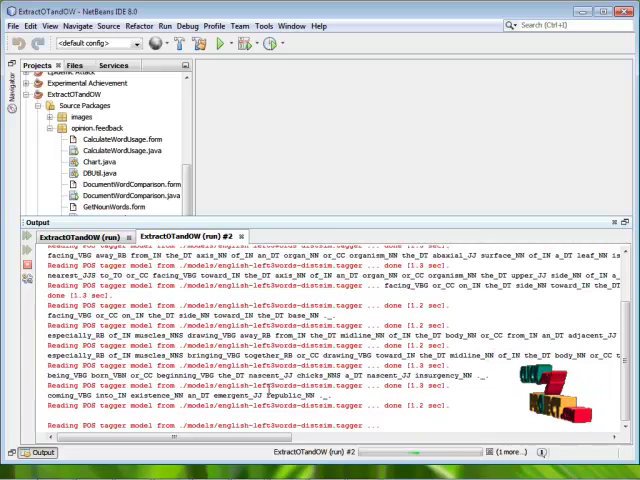
Step: Scroll the Output window through POS-tagged sentences such as It_PRP is_VBZ So_RB Good_JJ
scroll("down", 3)
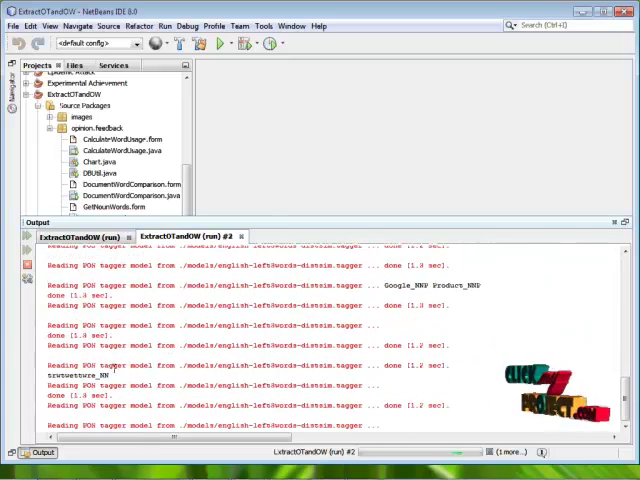
scroll("down", 3)
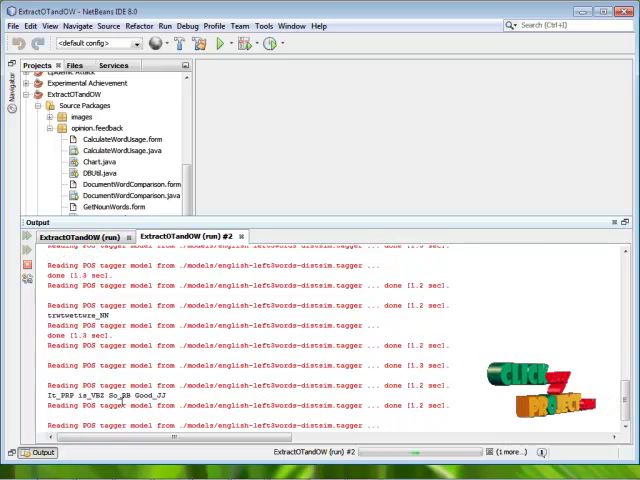
scroll("down", 3)
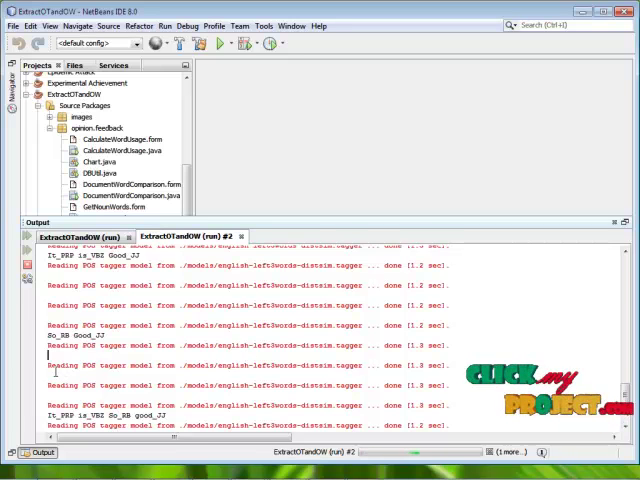
scroll("down", 3)
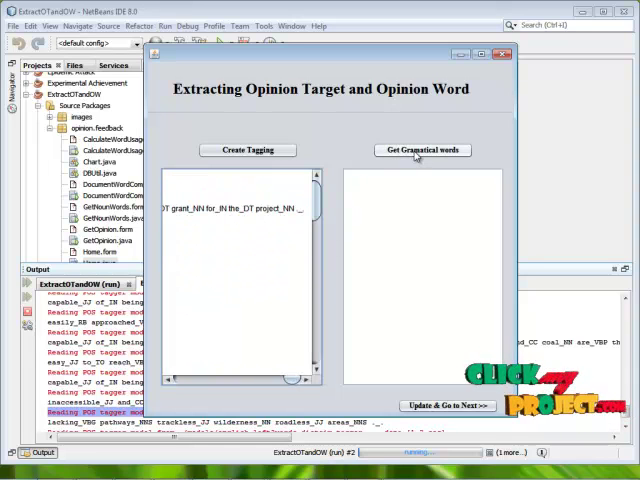
Step: Extract nouns and adjectives with Get Gramatical words, save via Update & Go to Next
left_click(421, 150)
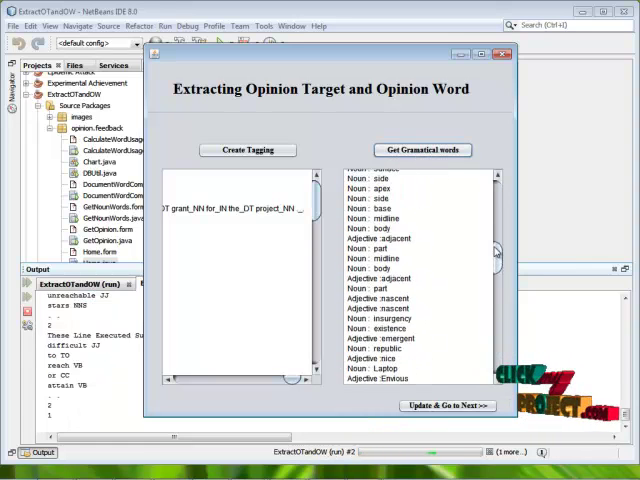
left_click(422, 150)
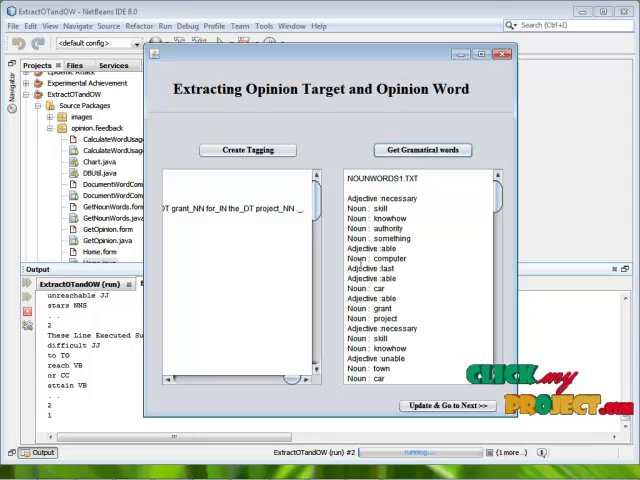
left_click(375, 252)
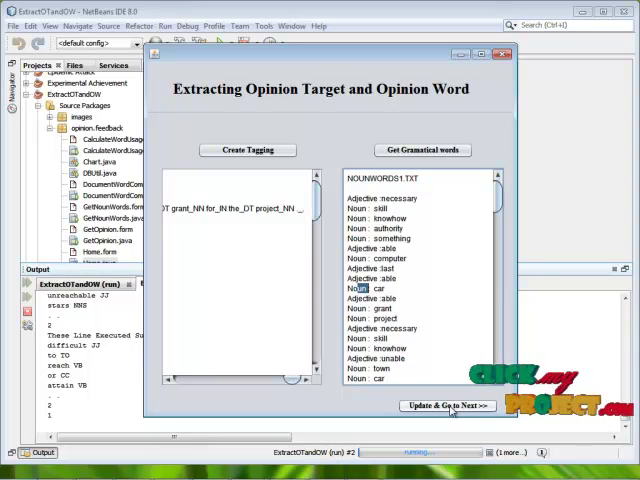
left_click(447, 405)
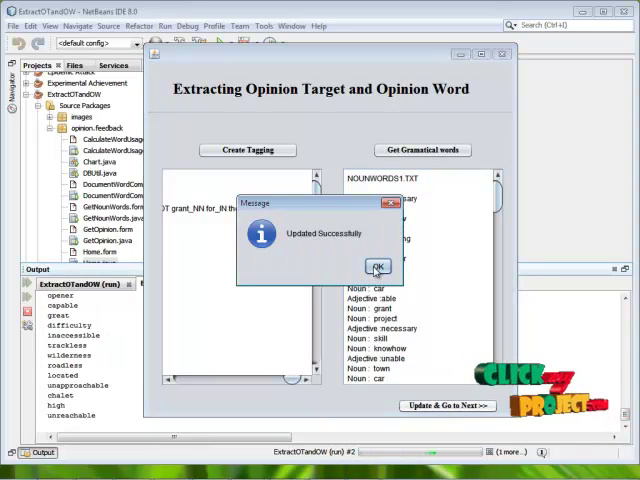
left_click(377, 267)
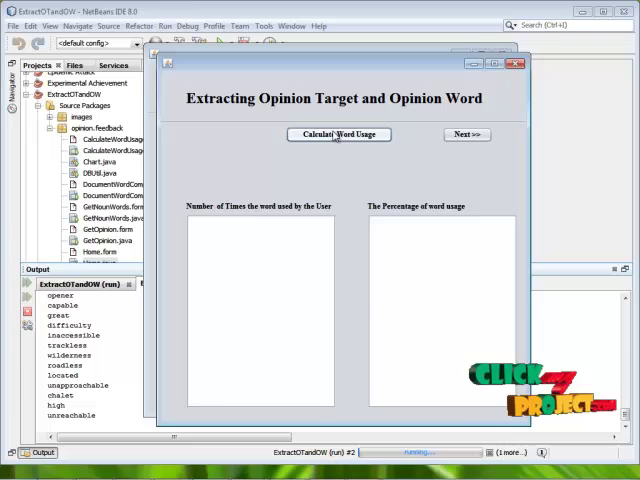
Step: Calculate per-word counts and percentages across 2 files and 1107 words, then continue
left_click(338, 134)
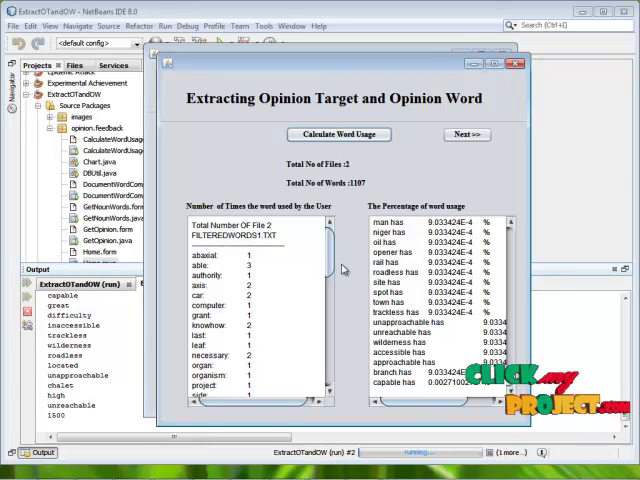
scroll("down", 3)
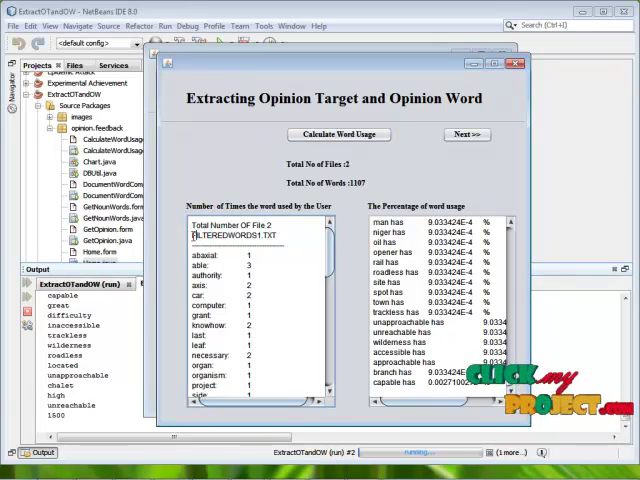
double_click(230, 235)
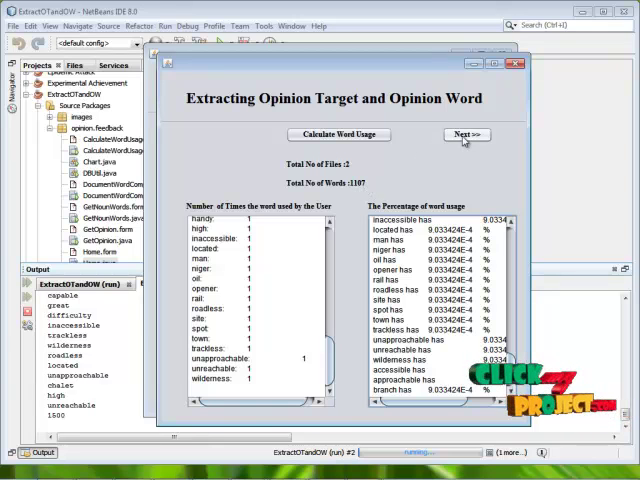
left_click(467, 135)
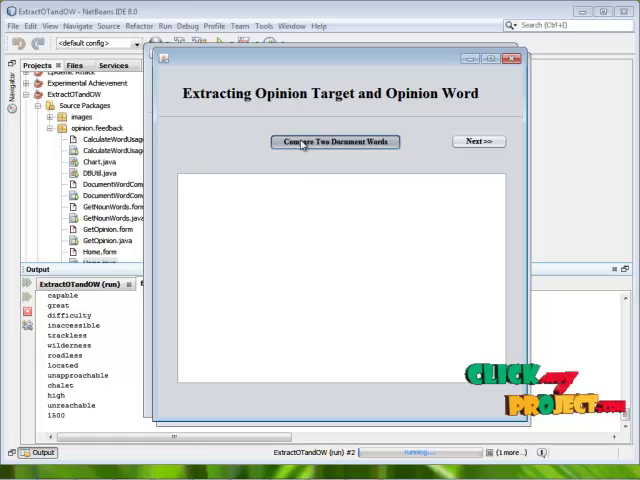
Step: Compare the two filtered word documents and review the 0.0338 correlation result
left_click(335, 141)
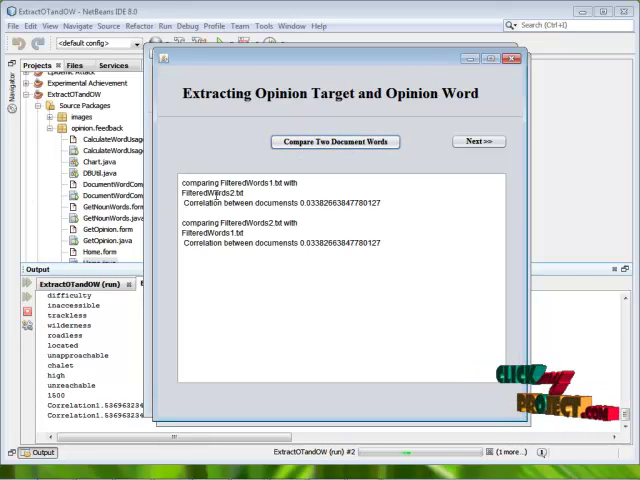
left_click_drag(180, 197, 380, 203)
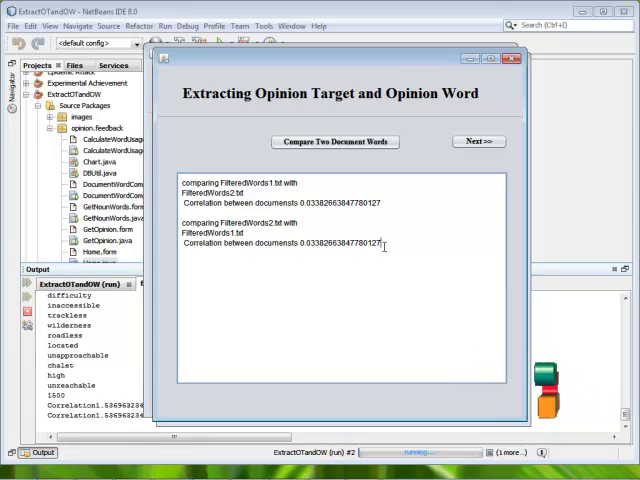
double_click(340, 243)
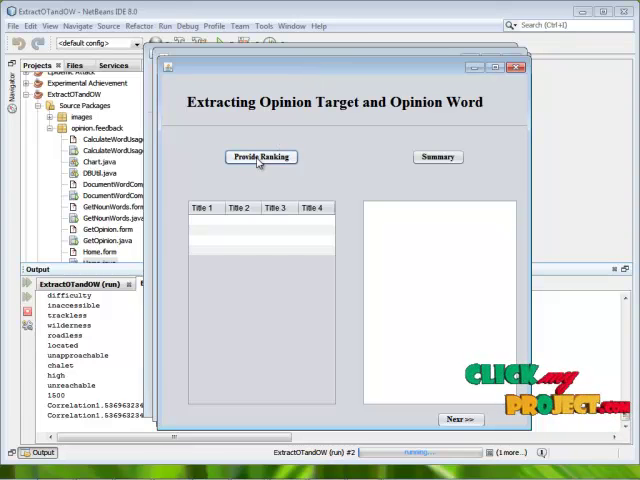
Step: Rank the extracted nouns per document and scroll through the ranking table
left_click(260, 157)
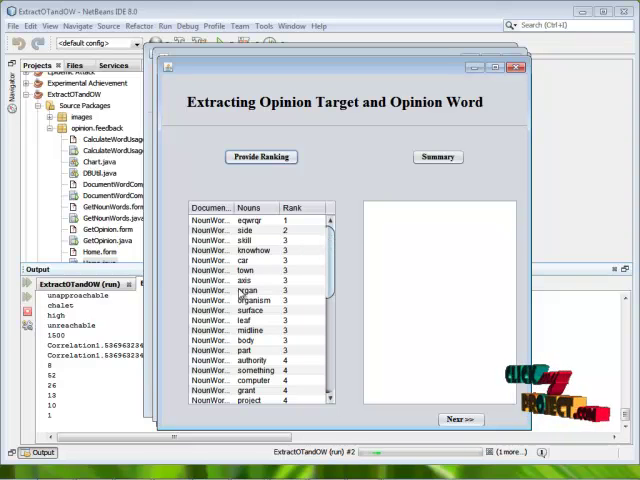
scroll("down", 3)
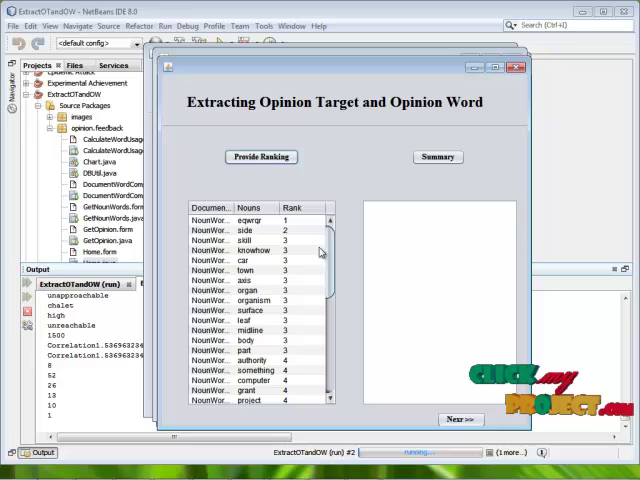
scroll("down", 3)
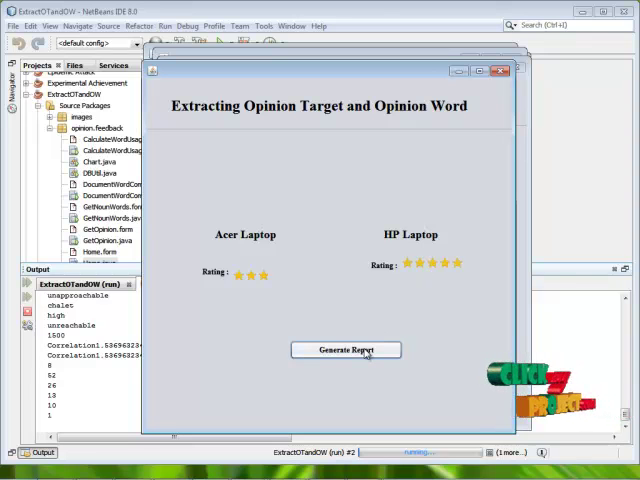
Step: Generate the report from the three-star Acer and five-star HP ratings screen
left_click(346, 350)
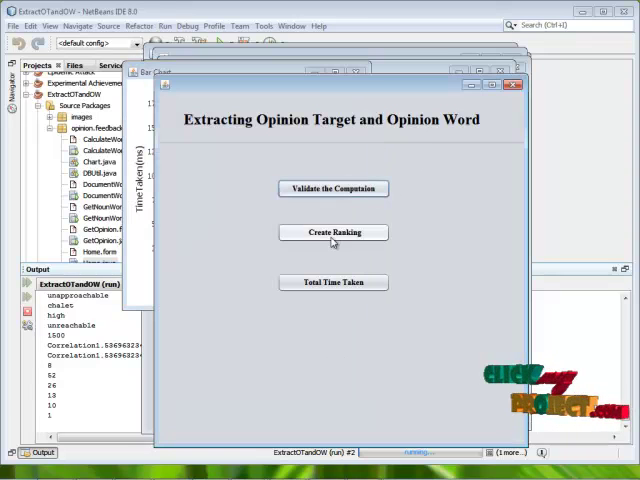
Step: Display the total-time bar chart comparing the existing (~7,000 ms) and proposed (~19,000 ms) systems
left_click(333, 232)
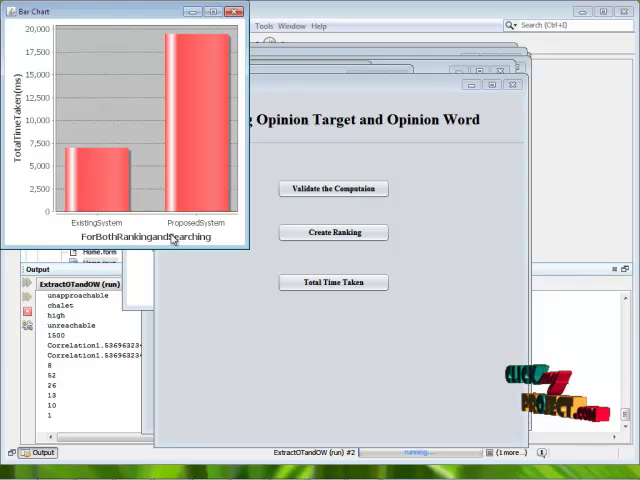
mouse_move(83, 126)
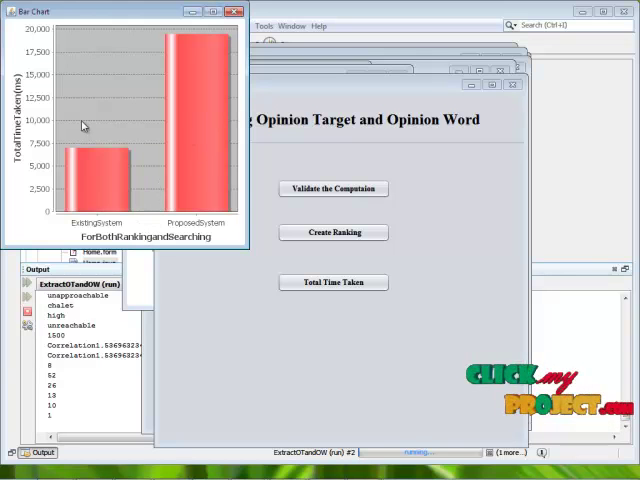